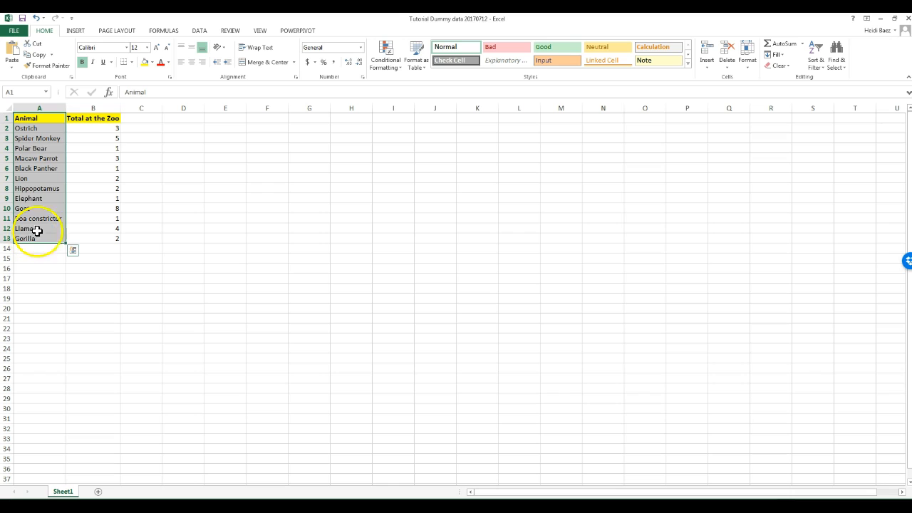
# - Select the full zoo table A1:B13 — animal names and their Total at the Zoo counts
pyautogui.click(93, 118)
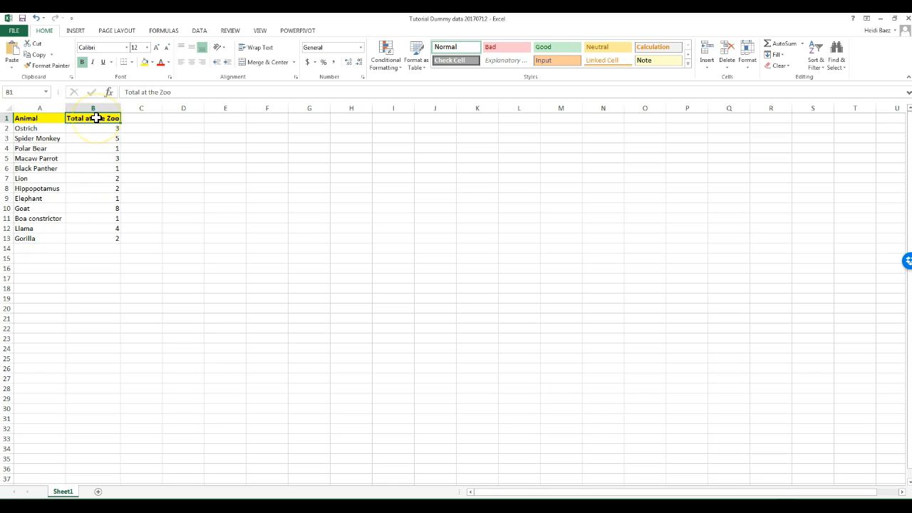
pyautogui.moveTo(93, 117); pyautogui.dragTo(93, 238)
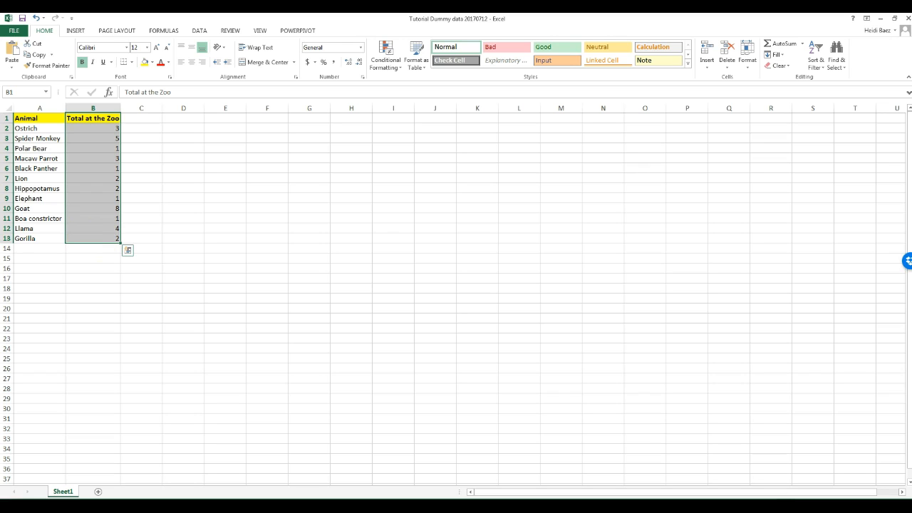
pyautogui.click(114, 239)
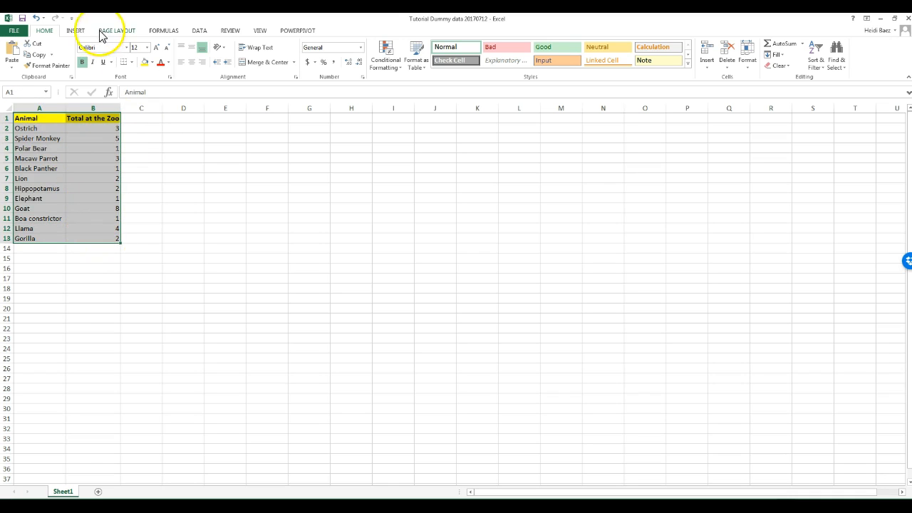
# - Insert the recommended Clustered Column chart of the animal counts onto the sheet
pyautogui.click(79, 32)
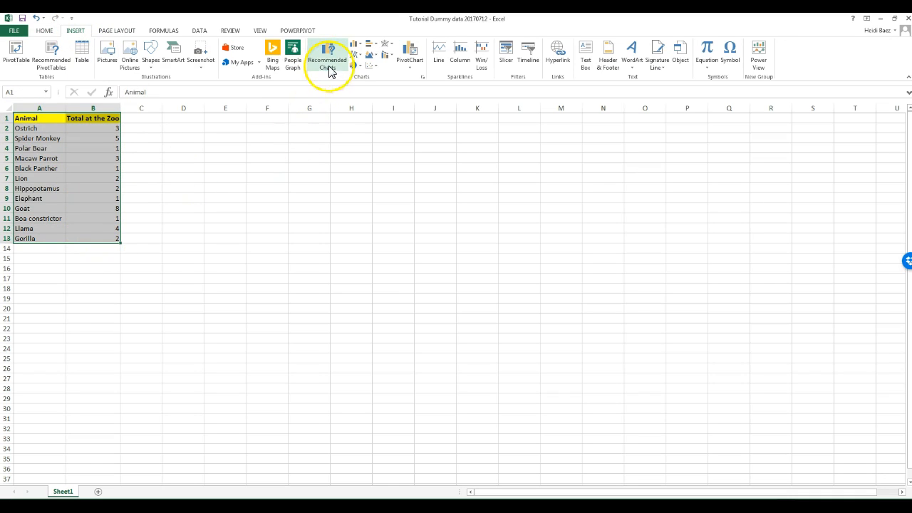
pyautogui.click(326, 56)
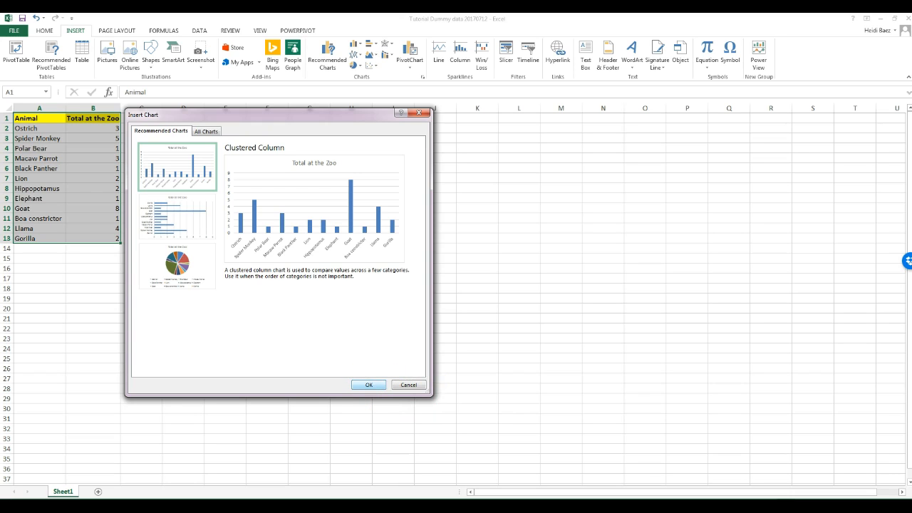
pyautogui.click(368, 385)
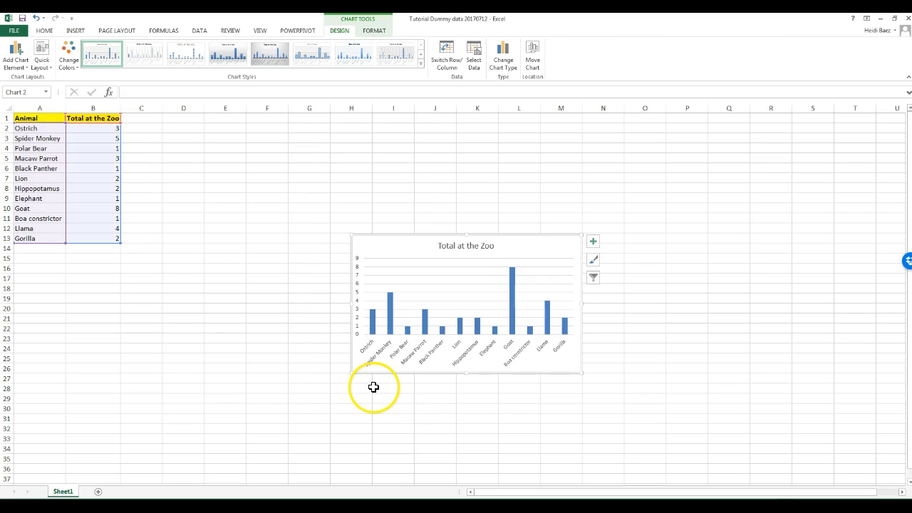
pyautogui.moveTo(379, 345)
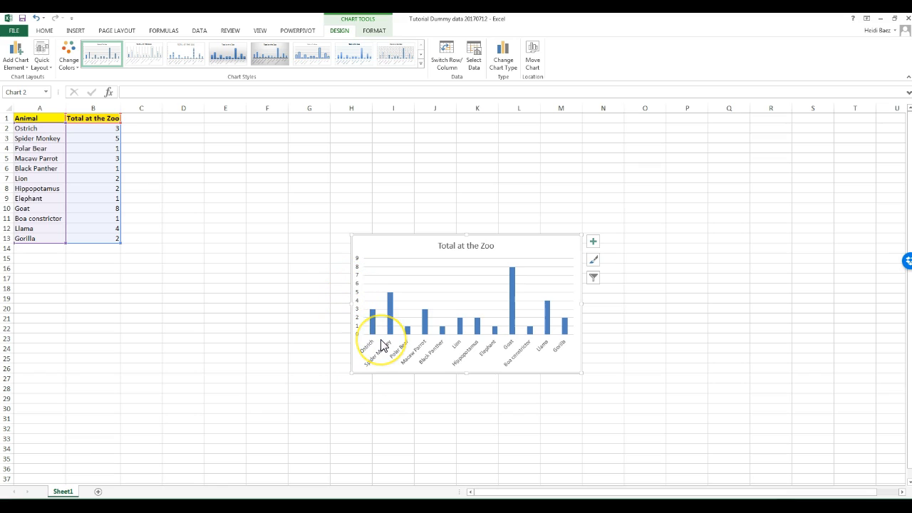
pyautogui.moveTo(382, 343)
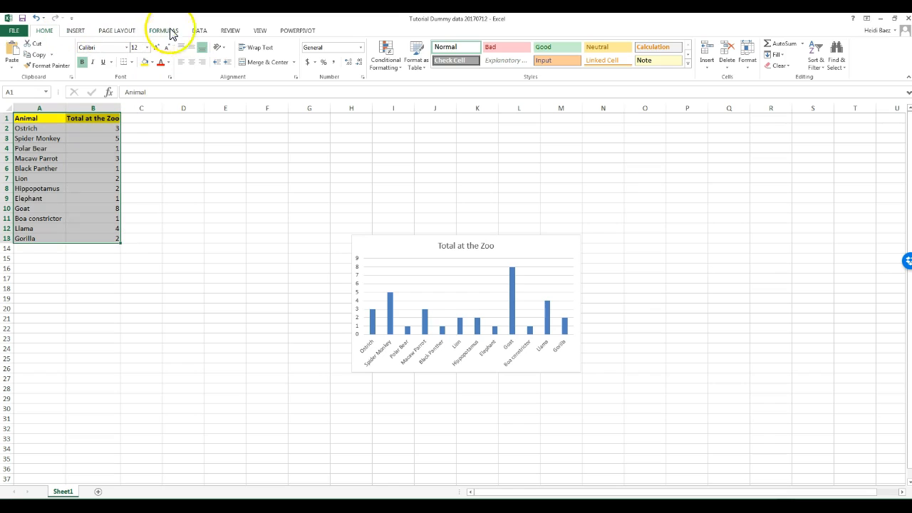
# - Sort the table by Total at the Zoo values, Largest to Smallest, so bars descend from Goat
pyautogui.click(202, 32)
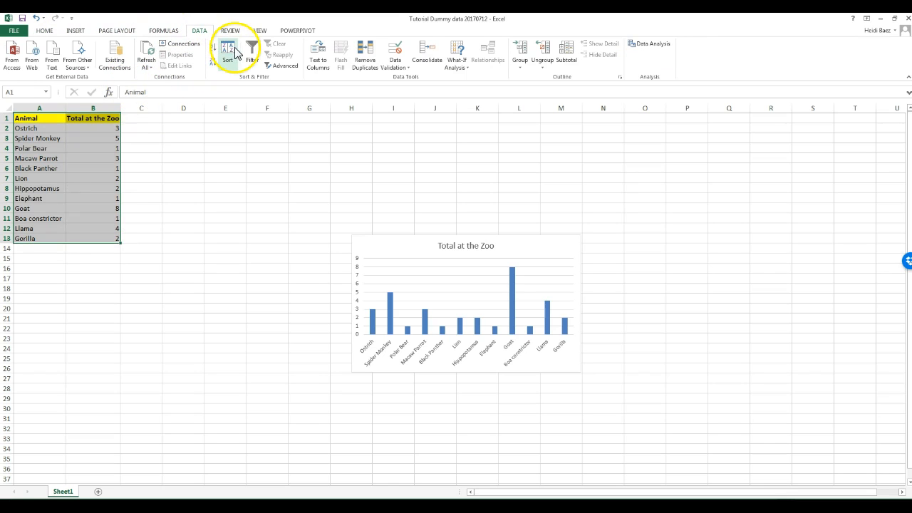
pyautogui.click(228, 50)
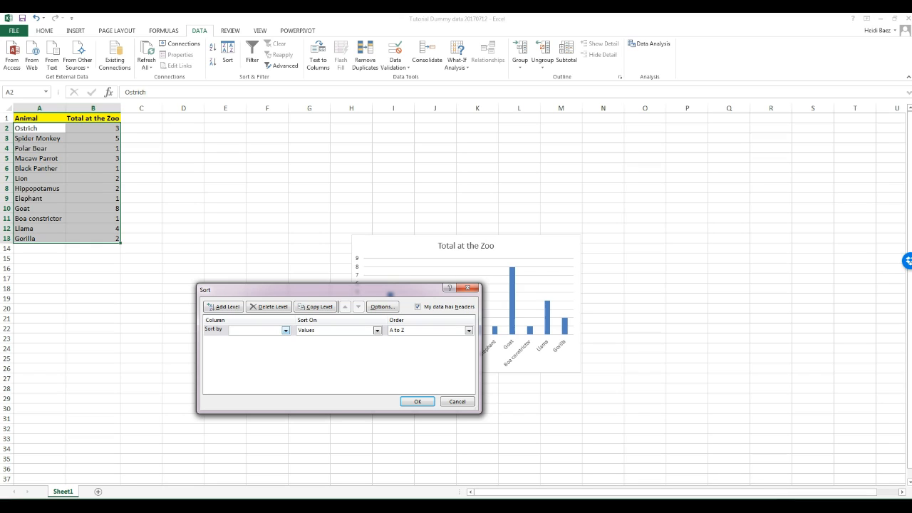
pyautogui.click(286, 331)
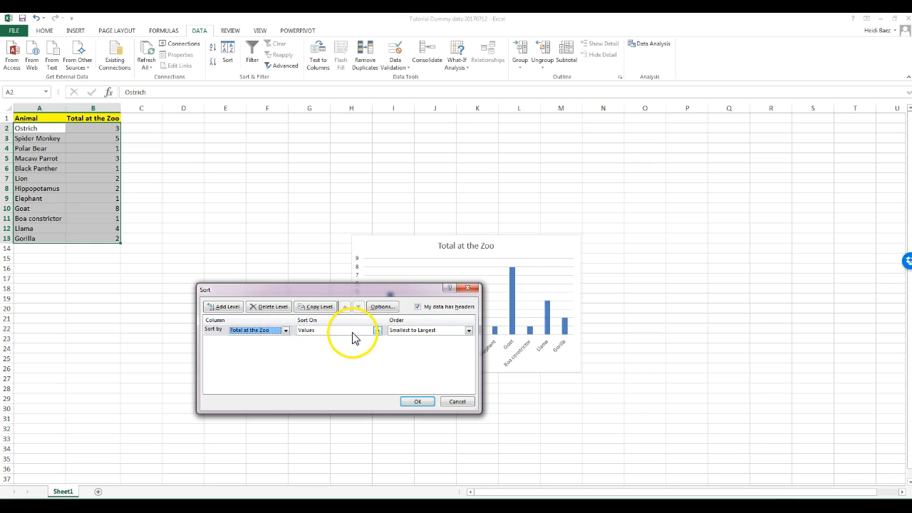
pyautogui.click(376, 331)
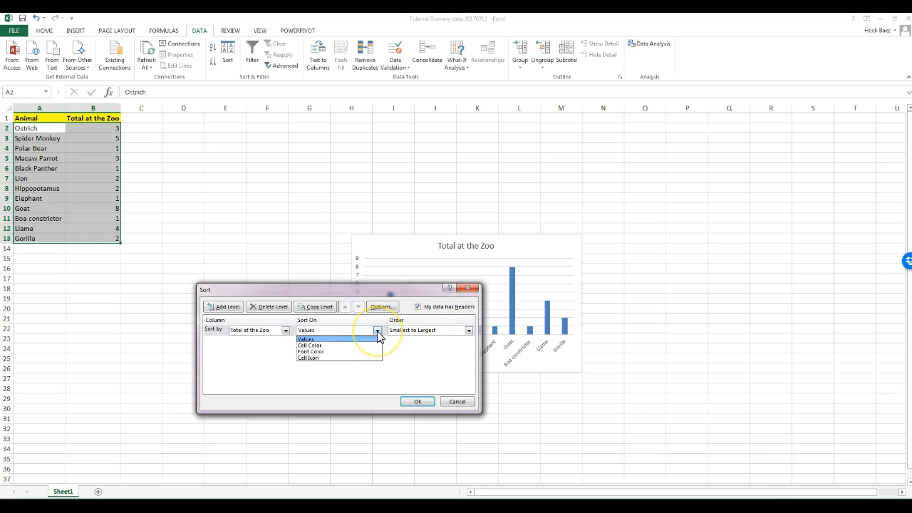
pyautogui.click(306, 339)
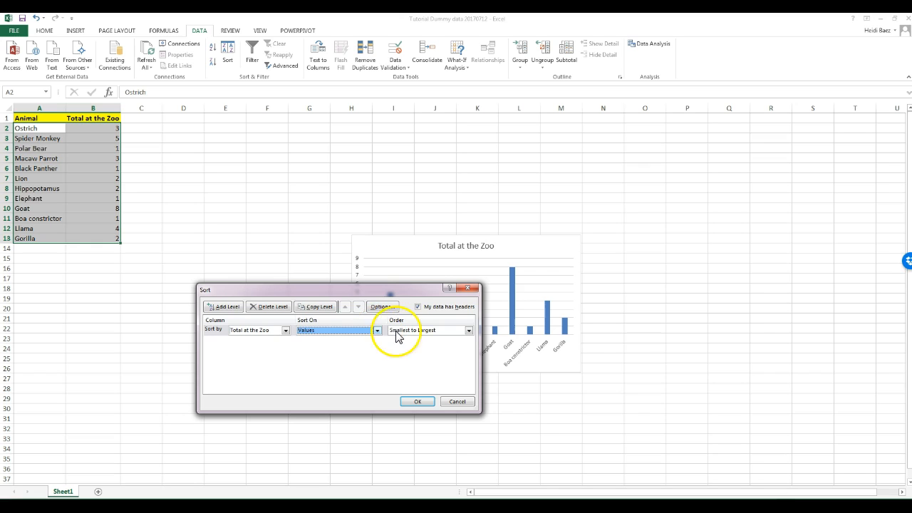
pyautogui.click(468, 330)
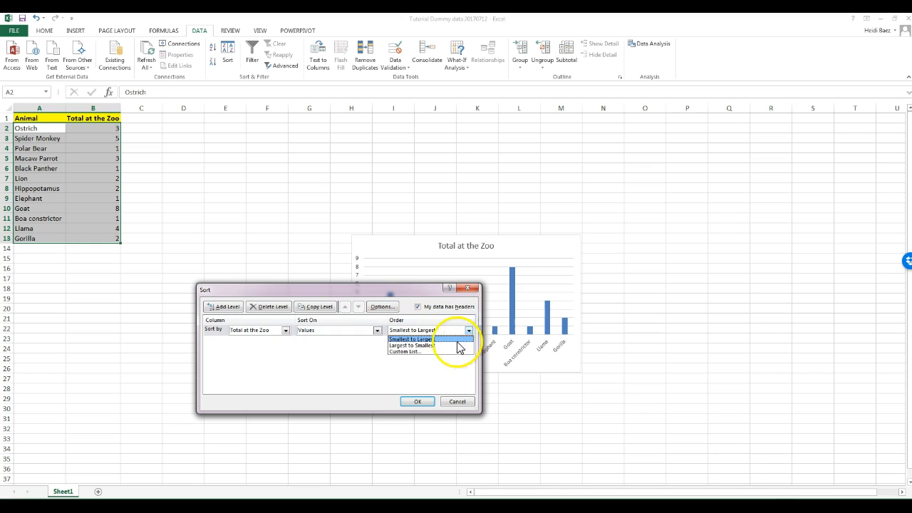
pyautogui.click(428, 346)
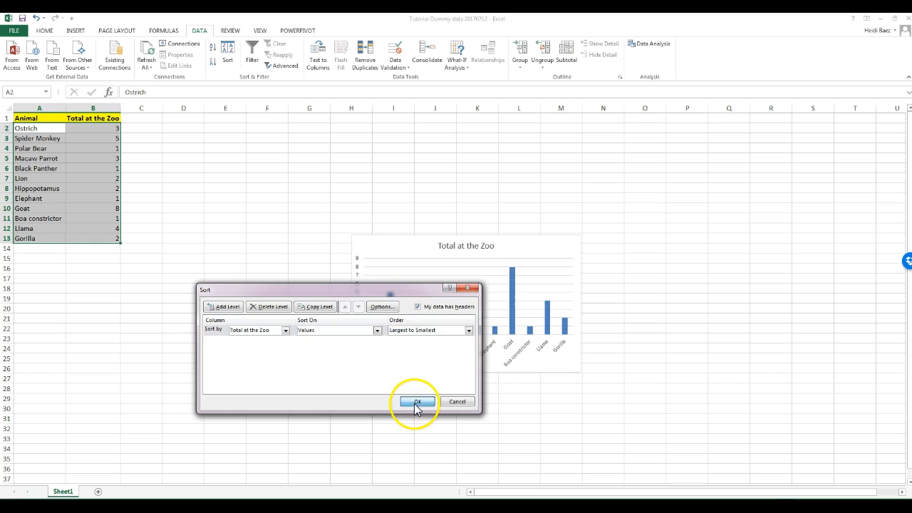
pyautogui.click(416, 402)
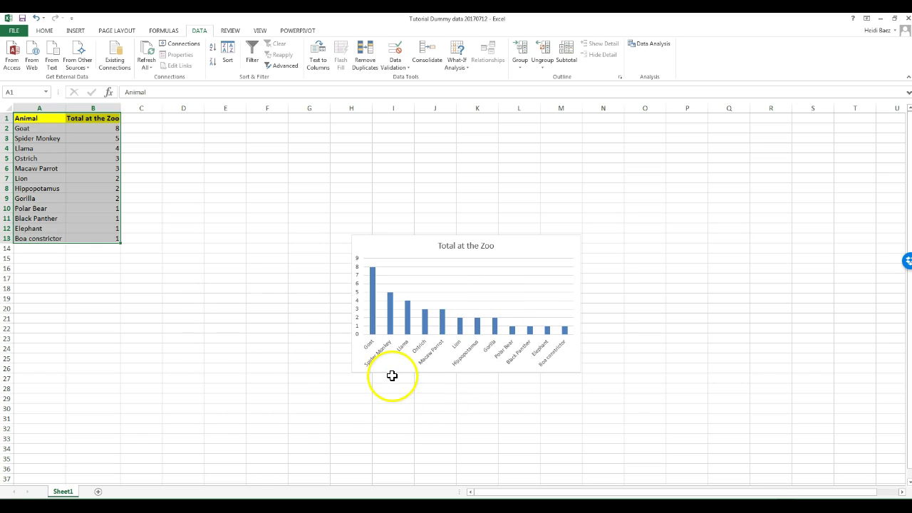
pyautogui.moveTo(385, 290)
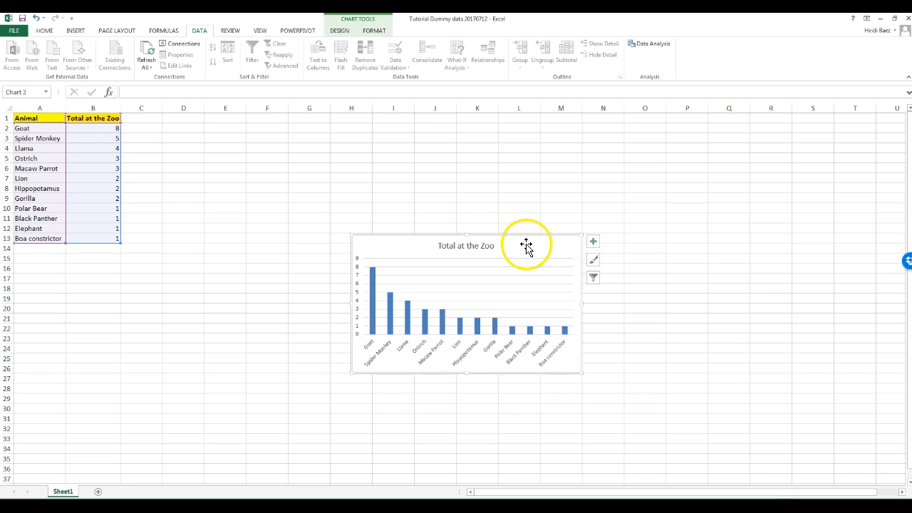
# - In Change Chart Type, preview Line then pick Pie as the new chart type
pyautogui.rightClick(525, 245)
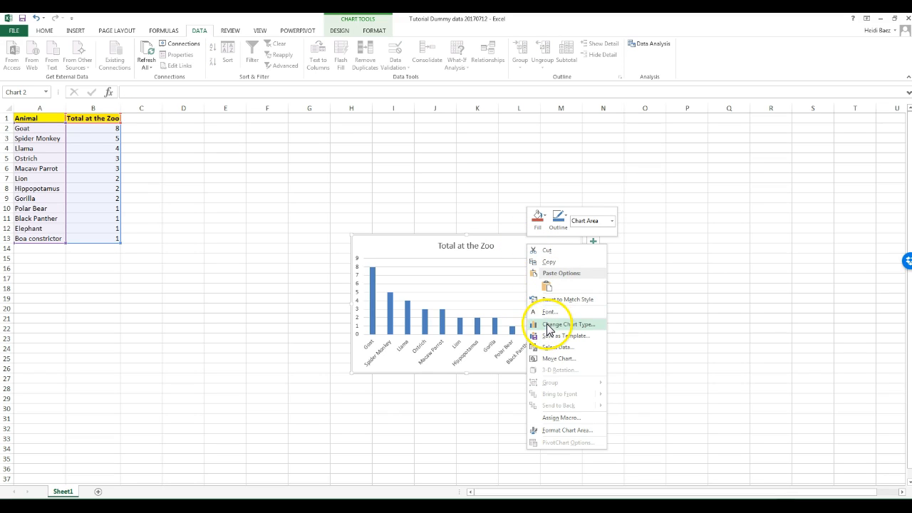
pyautogui.click(549, 329)
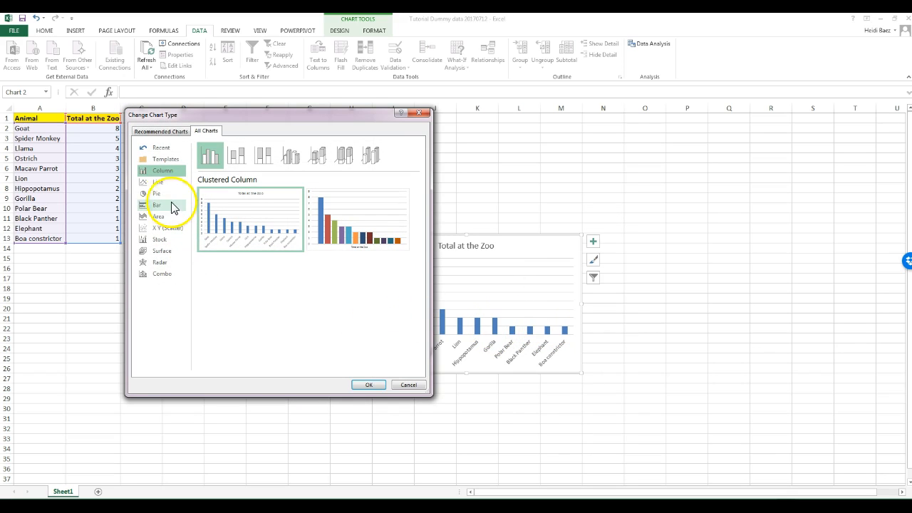
pyautogui.click(157, 183)
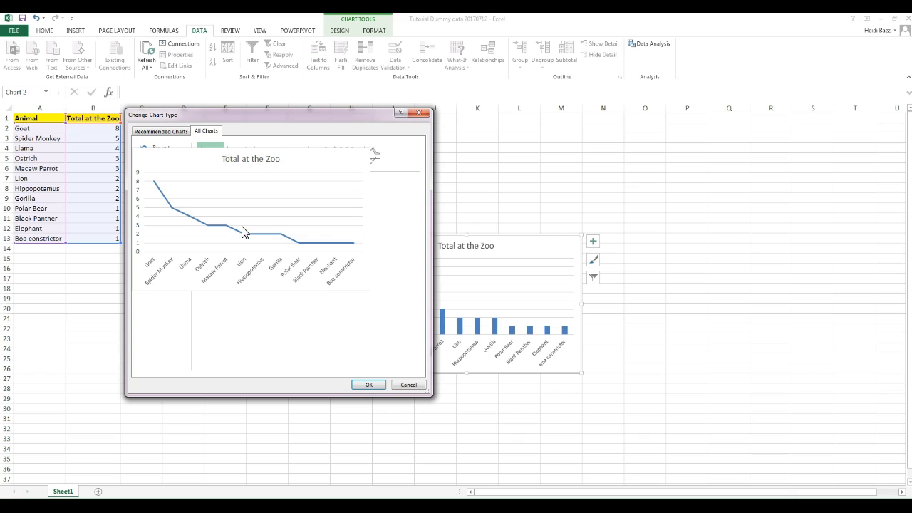
pyautogui.click(156, 194)
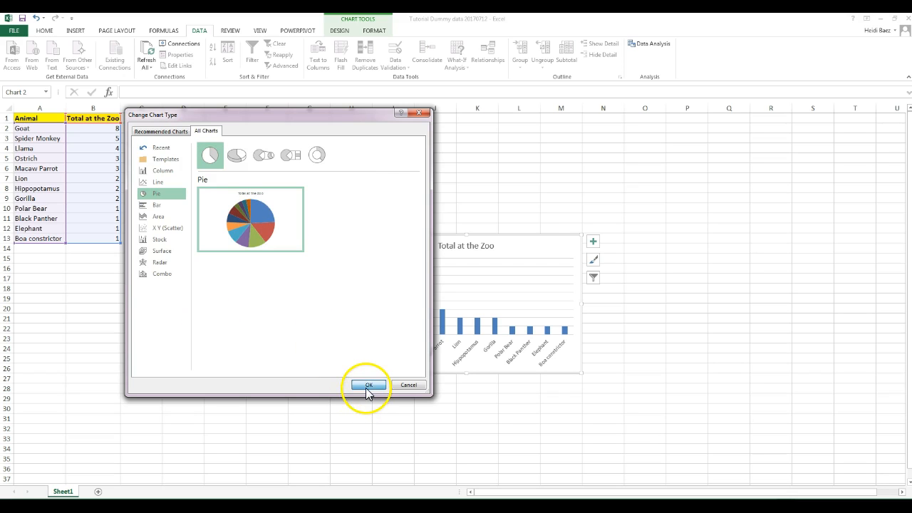
# - Confirm the pie chart and apply a preset style showing percentage labels and a legend
pyautogui.click(367, 385)
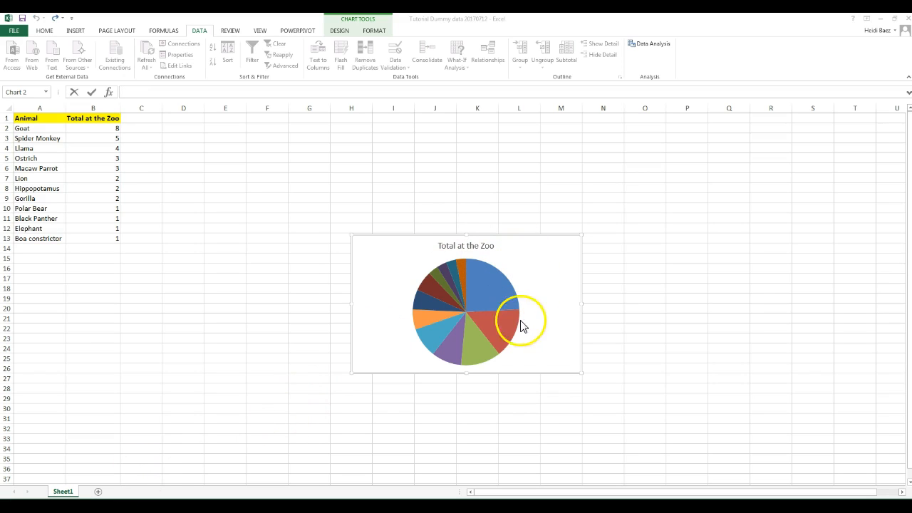
pyautogui.moveTo(511, 283)
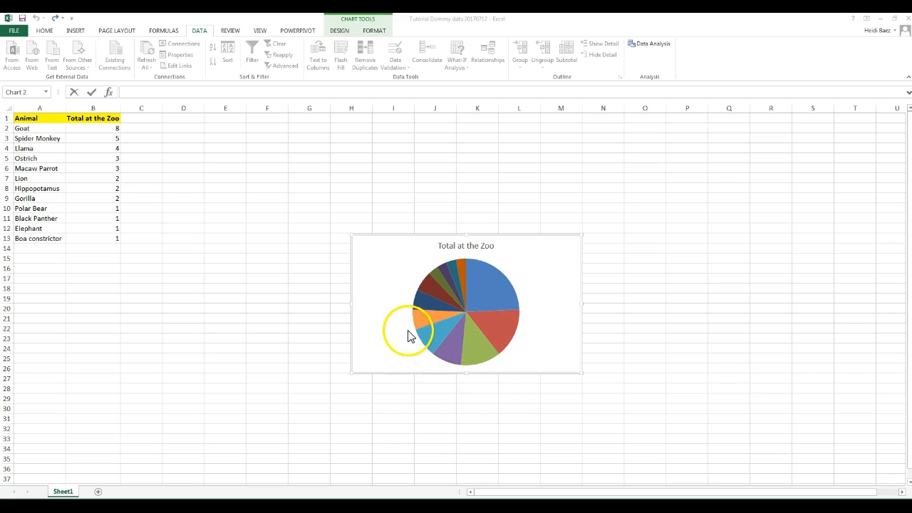
pyautogui.moveTo(436, 268)
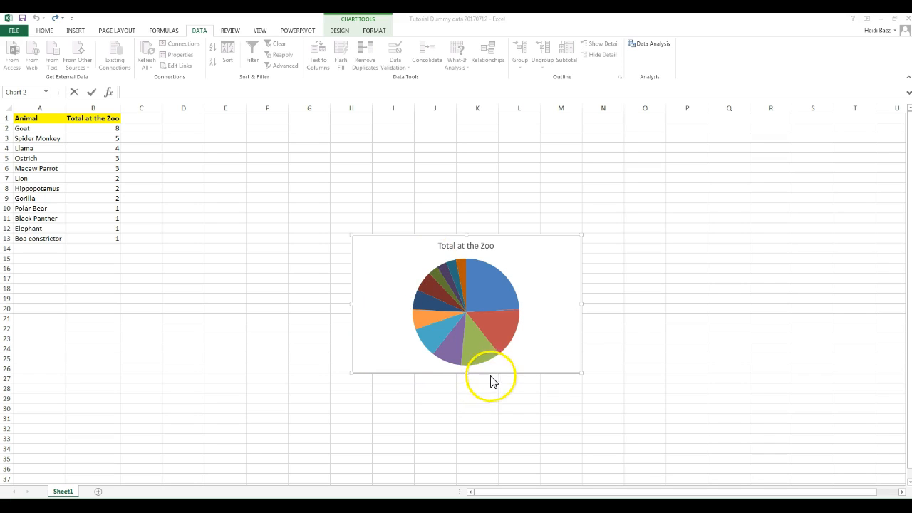
pyautogui.moveTo(556, 251)
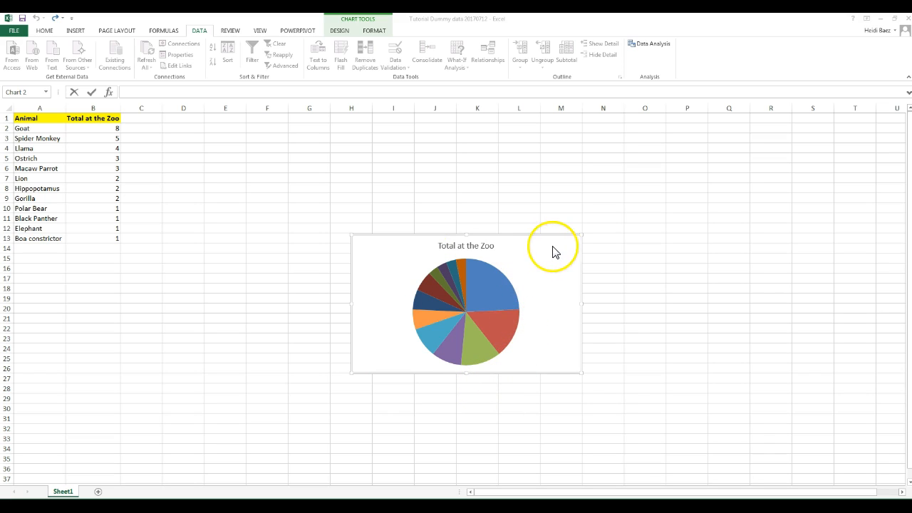
pyautogui.moveTo(561, 254)
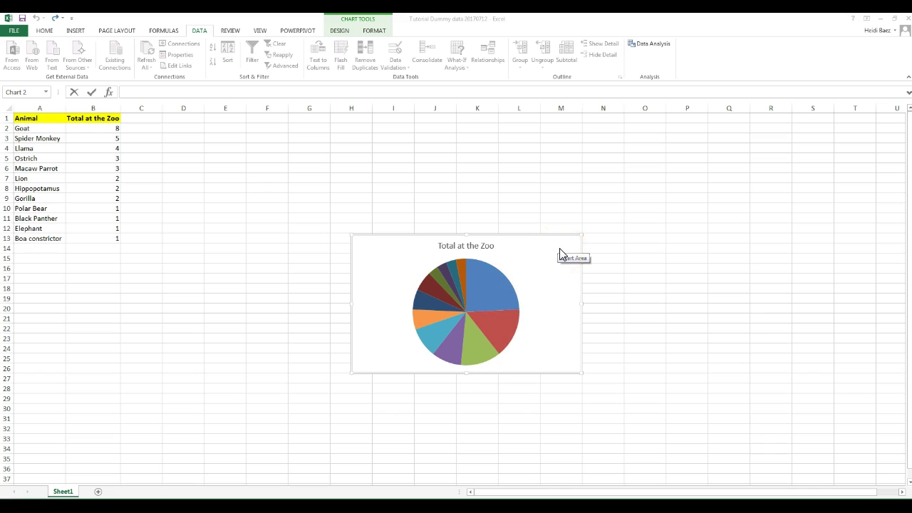
pyautogui.moveTo(562, 249)
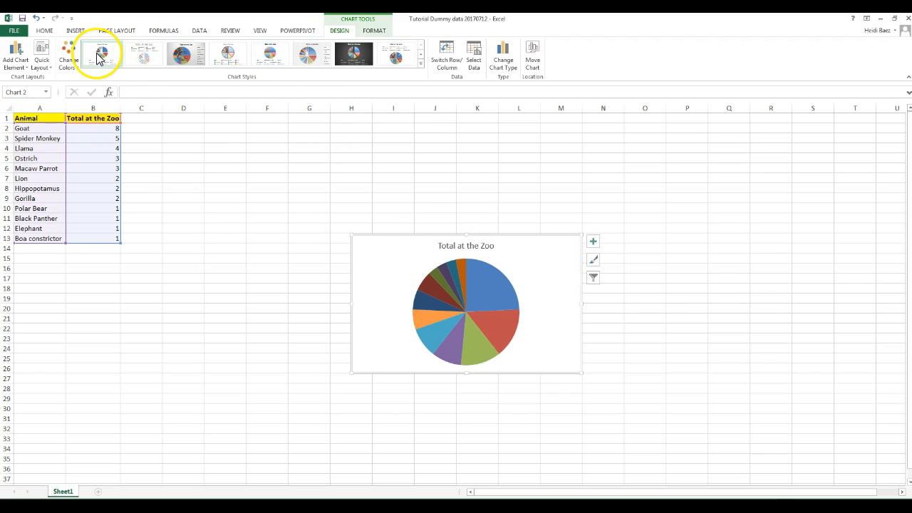
pyautogui.click(140, 54)
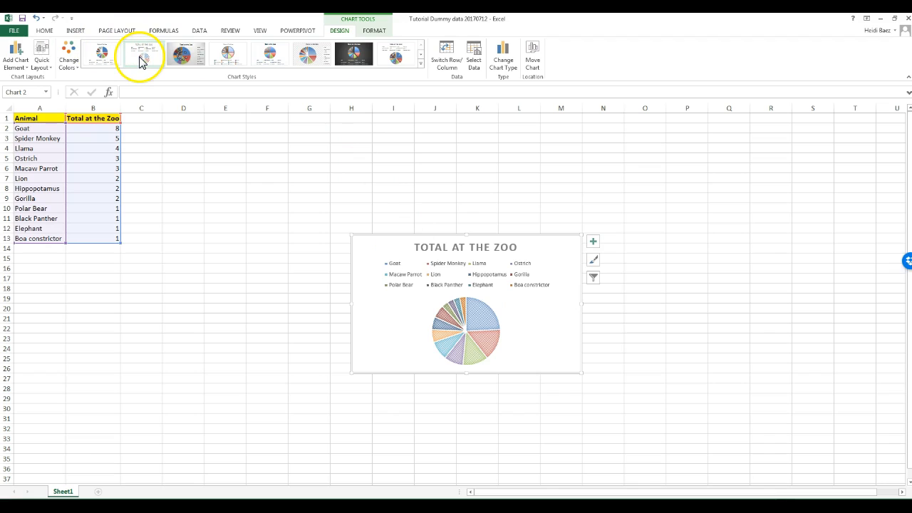
pyautogui.click(184, 54)
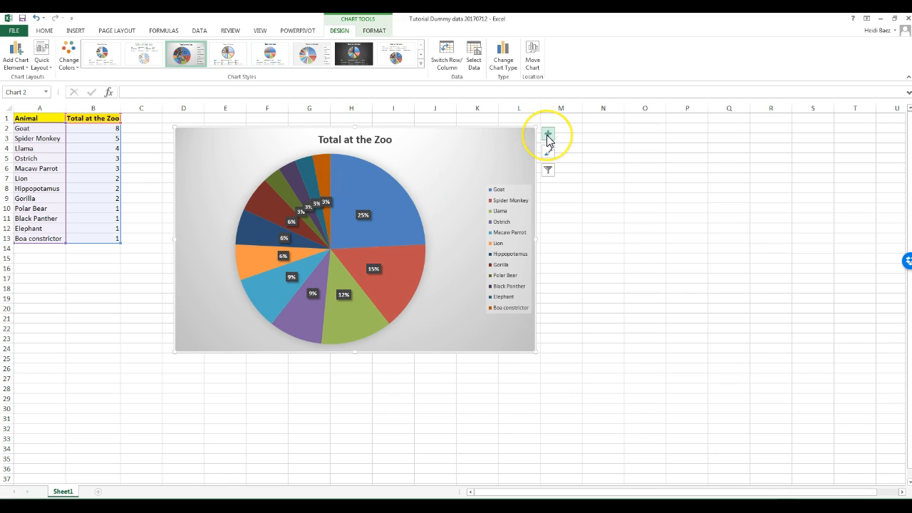
pyautogui.moveTo(548, 135)
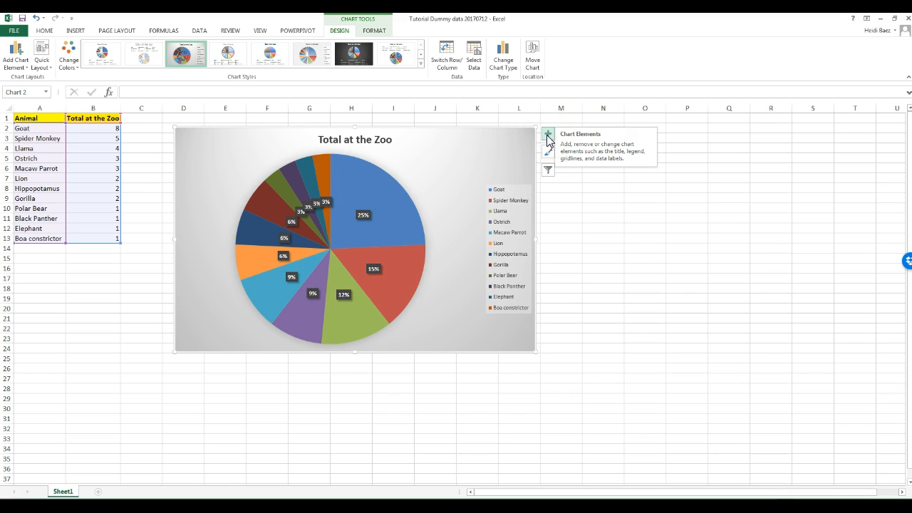
# - Set data labels to show Category Name and Percentage, positioned Outside End
pyautogui.click(547, 134)
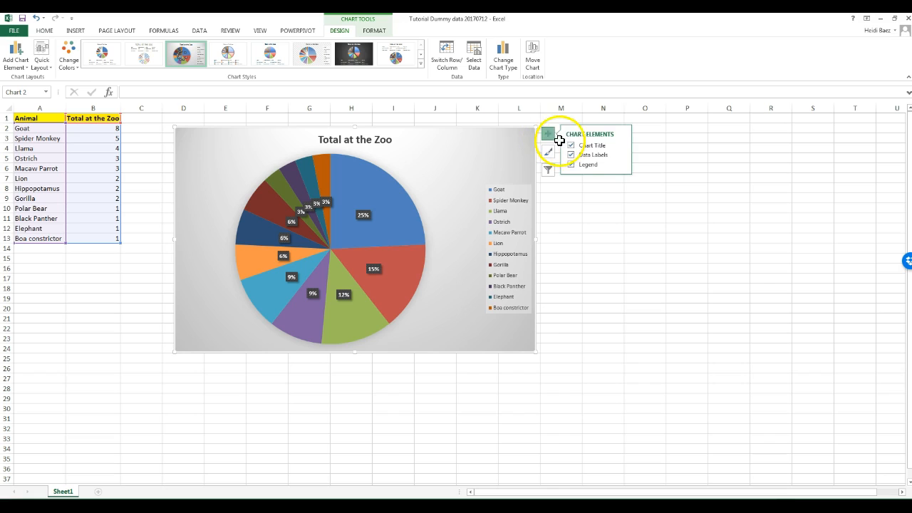
pyautogui.moveTo(622, 160)
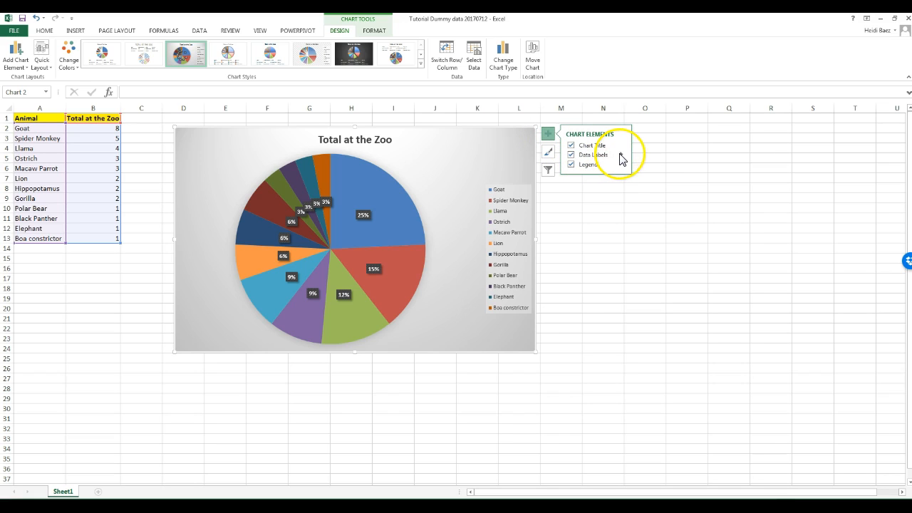
pyautogui.click(622, 154)
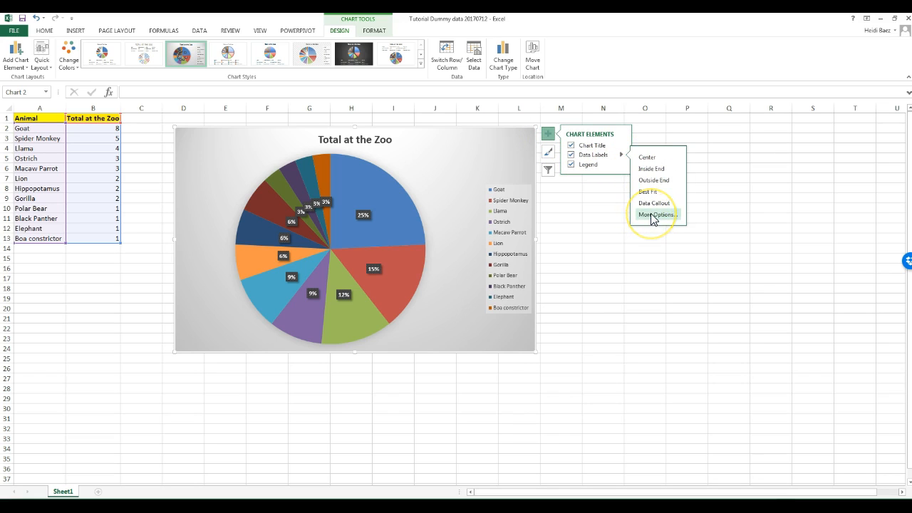
pyautogui.click(653, 214)
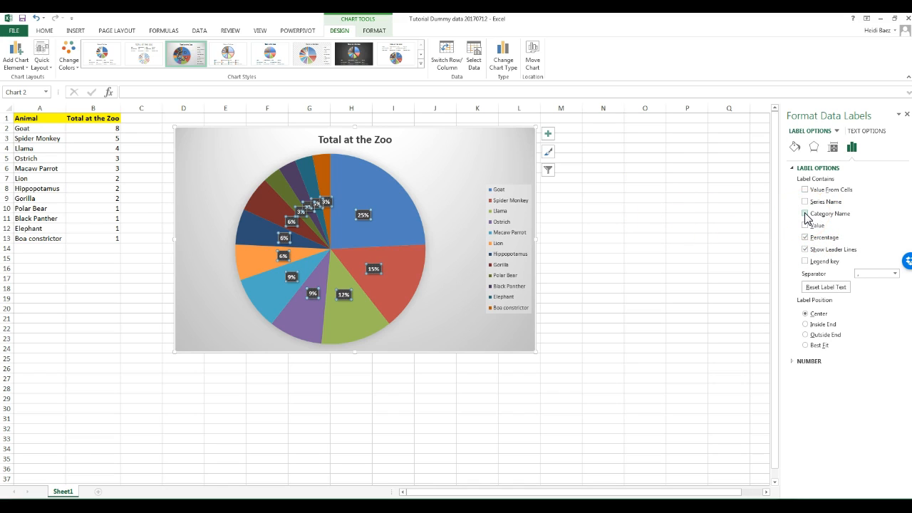
pyautogui.click(804, 214)
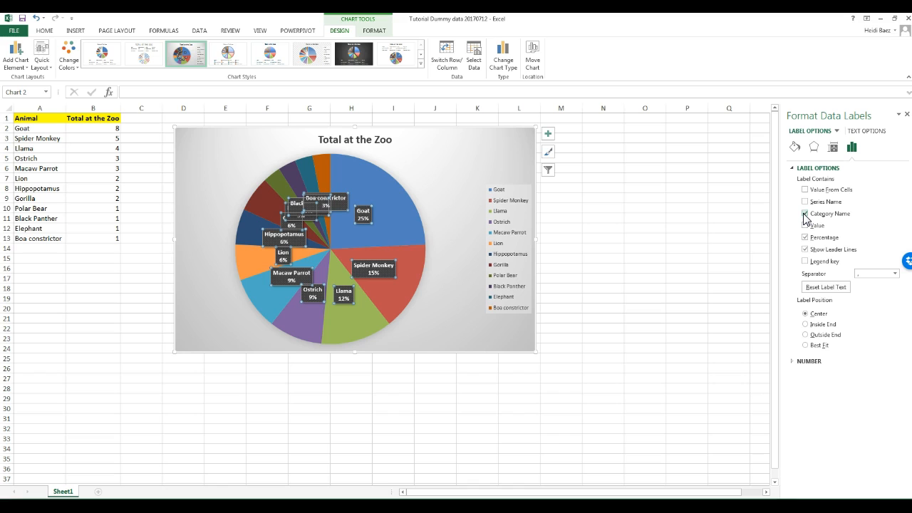
pyautogui.click(804, 226)
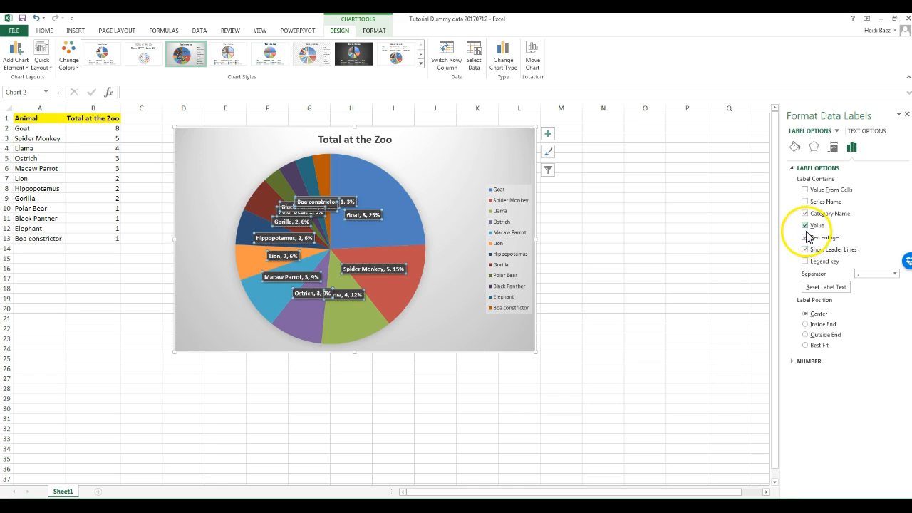
pyautogui.click(805, 237)
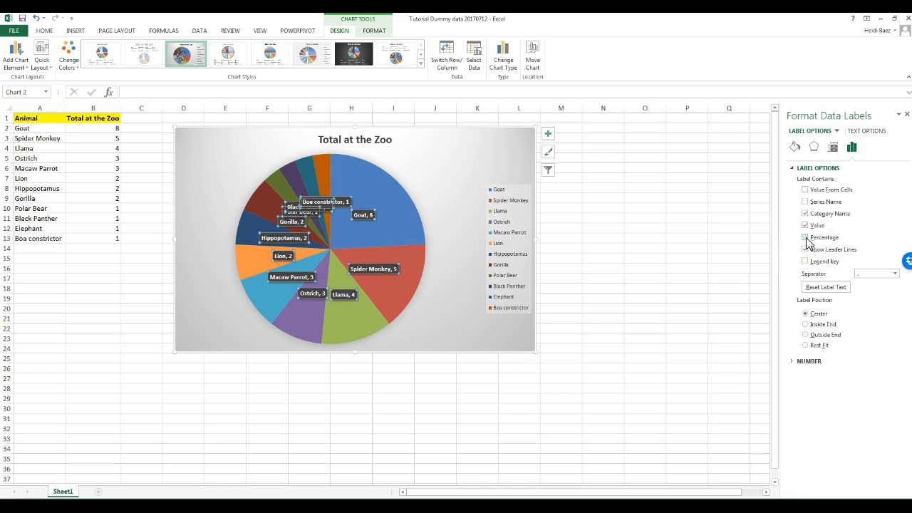
pyautogui.click(806, 237)
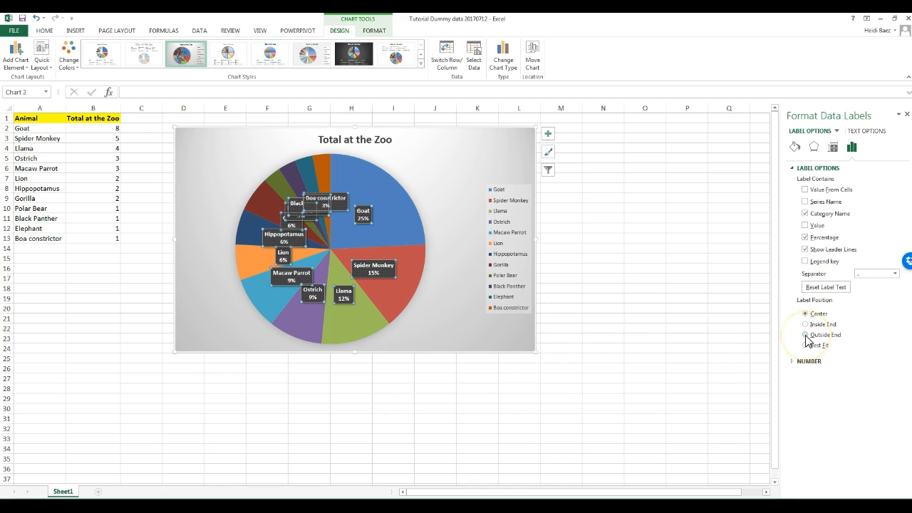
pyautogui.click(804, 335)
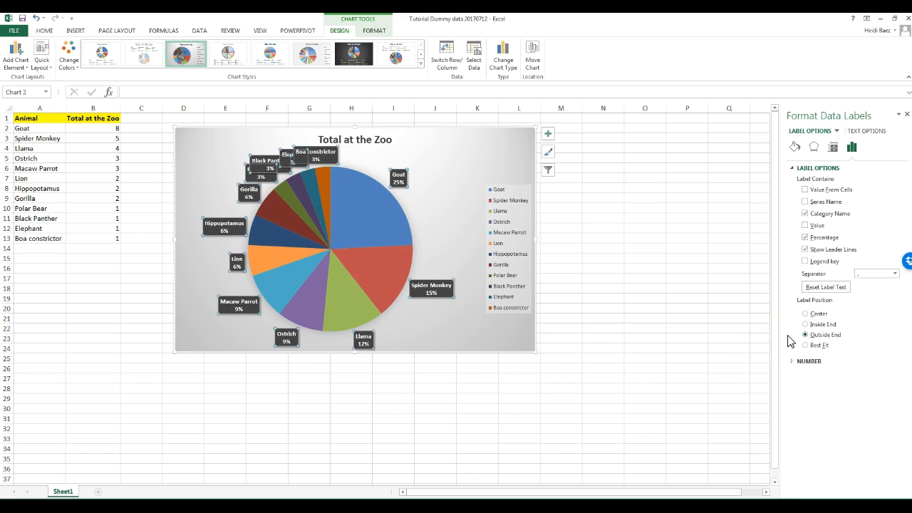
# - Select the crowded label near the chart title to reposition it
pyautogui.click(317, 151)
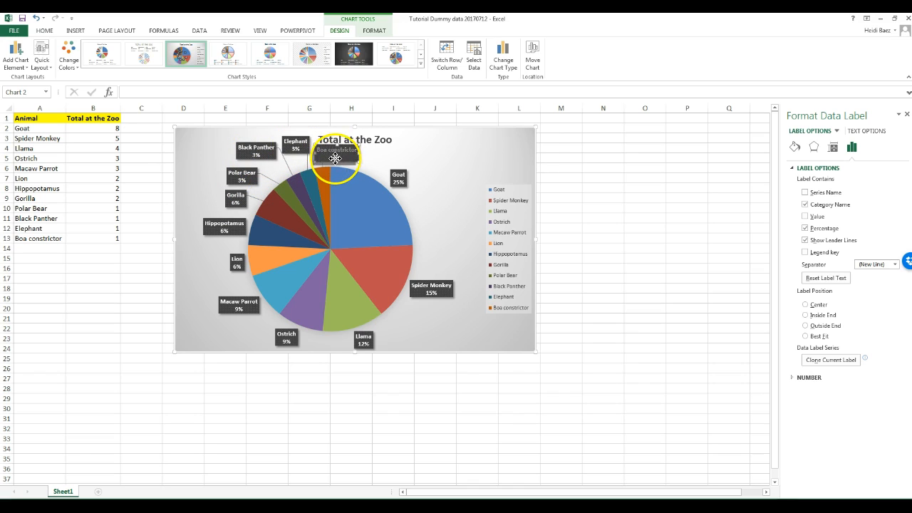
pyautogui.click(496, 337)
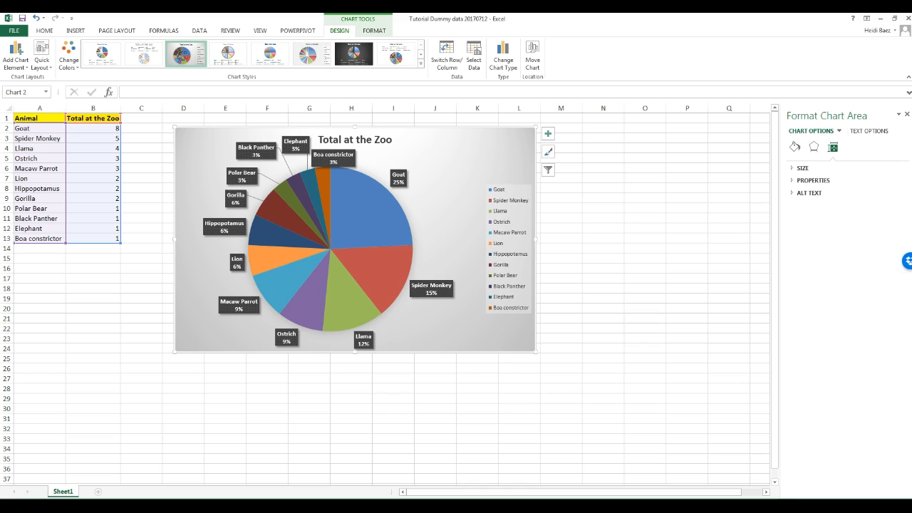
pyautogui.moveTo(495, 338)
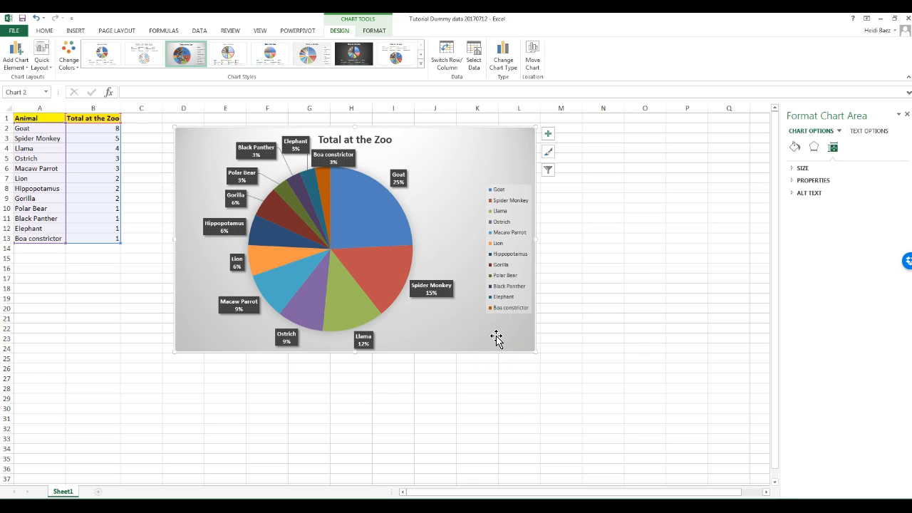
pyautogui.moveTo(505, 56)
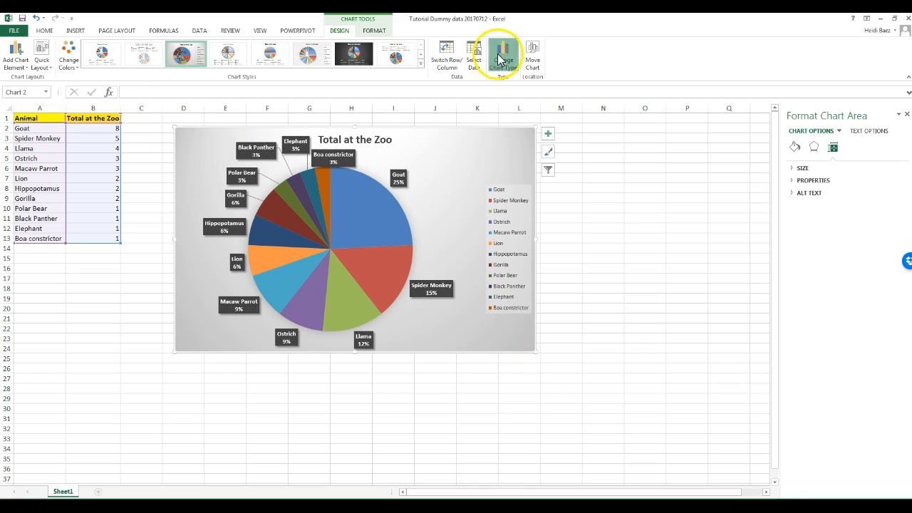
# - Change the pie into a horizontal Bar chart
pyautogui.click(501, 51)
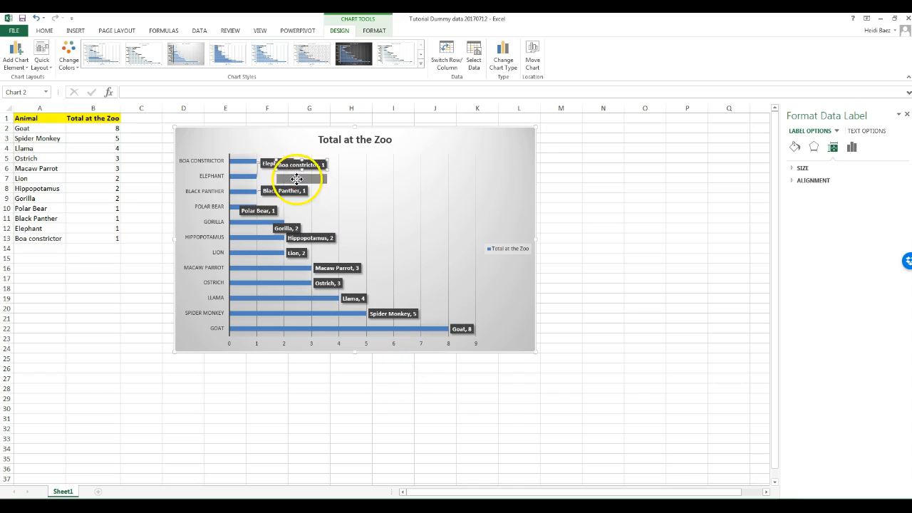
pyautogui.moveTo(548, 137)
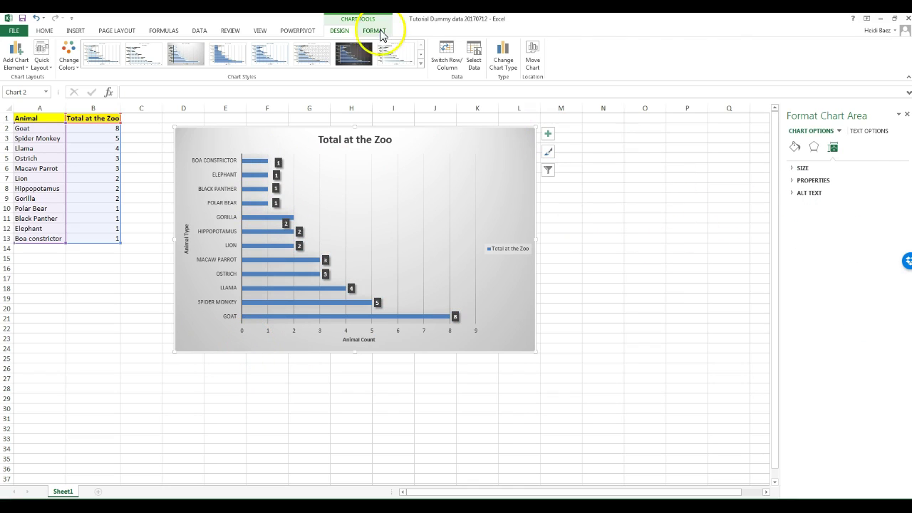
# - Add a text-box footnote reading 'Heidi's Dummy Data, July 2…' beneath the bars
pyautogui.click(375, 30)
pyautogui.write('Data Source:')
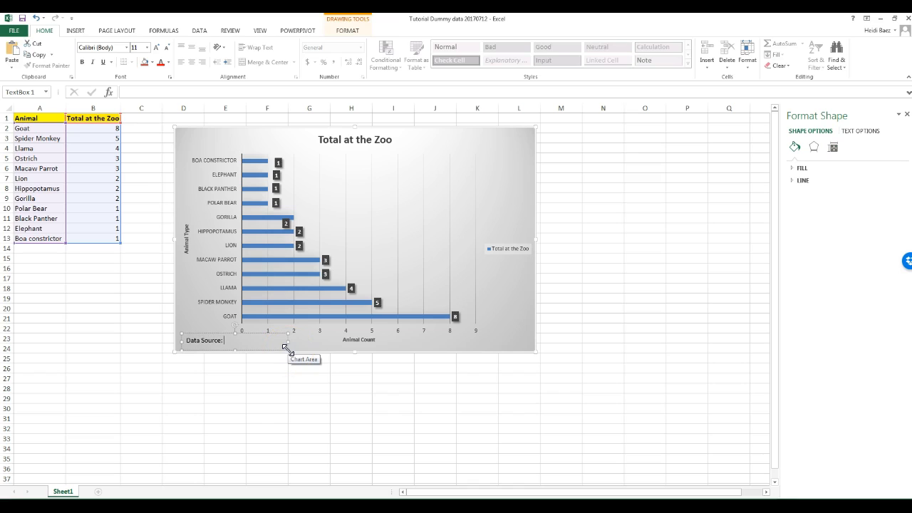
pyautogui.write("Heidi's Dummy d")
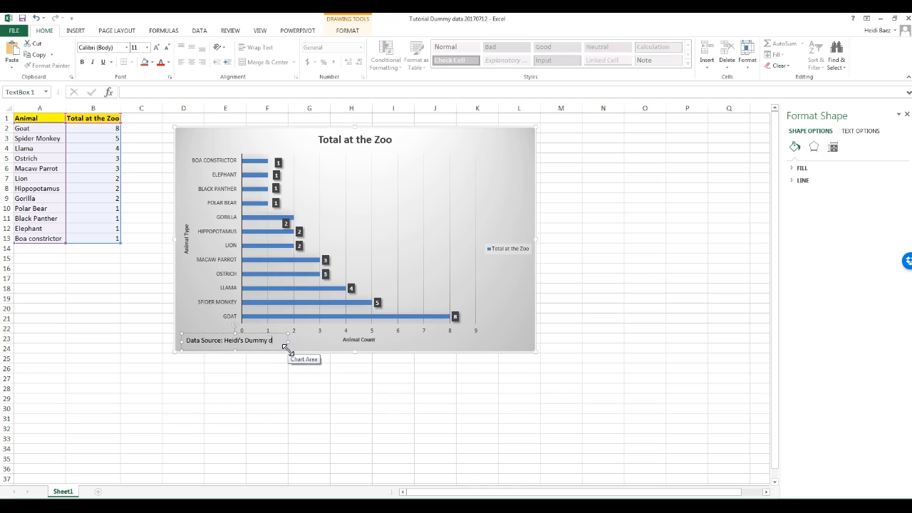
pyautogui.write('Data, July 2017')
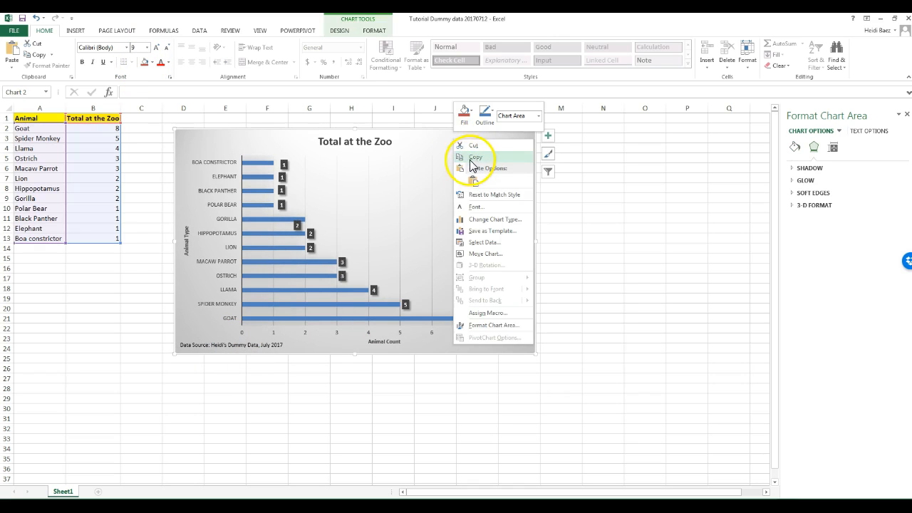
# - Copy the finished chart ready to paste into Word
pyautogui.click(271, 264)
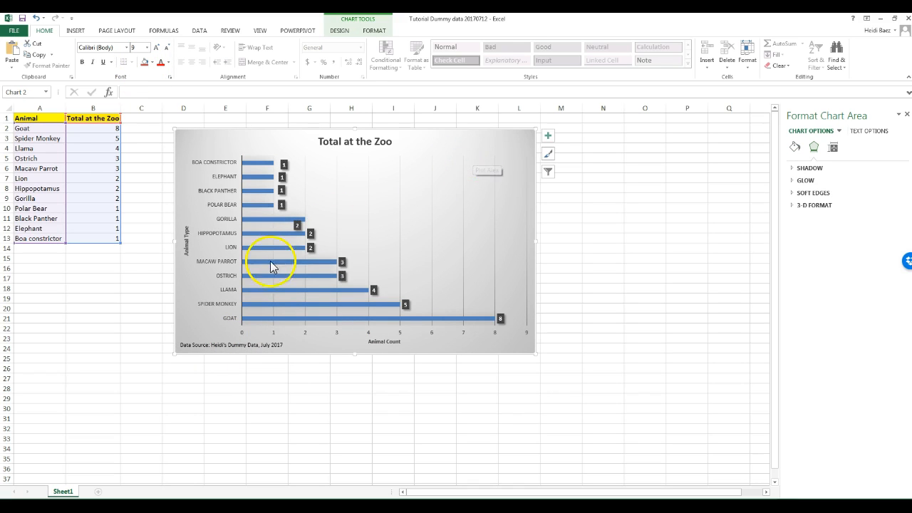